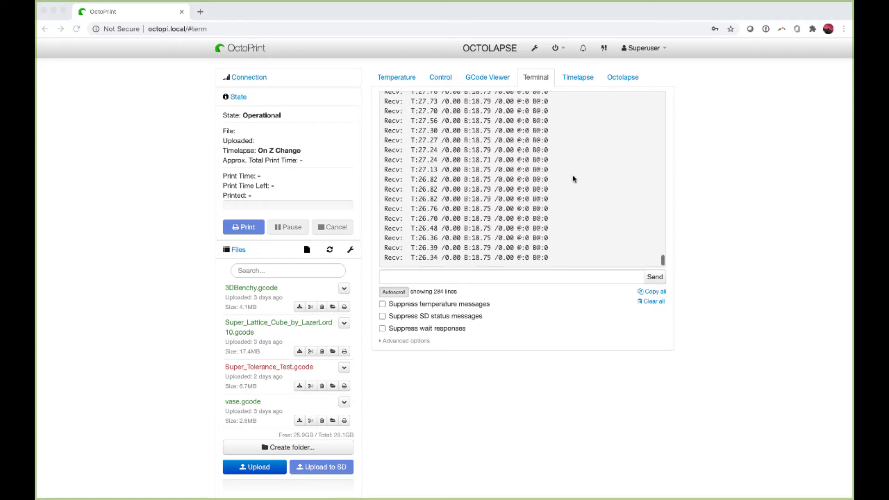
Send M303 E0 S225 C10 from the terminal to autotune the hotend
{"action": "left_click", "coordinate": [507, 277]}
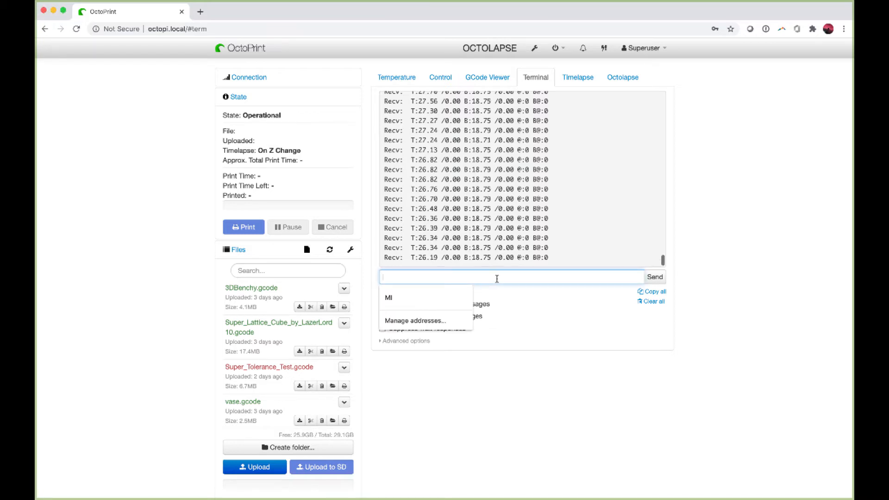
{"action": "type", "text": "M303 E0"}
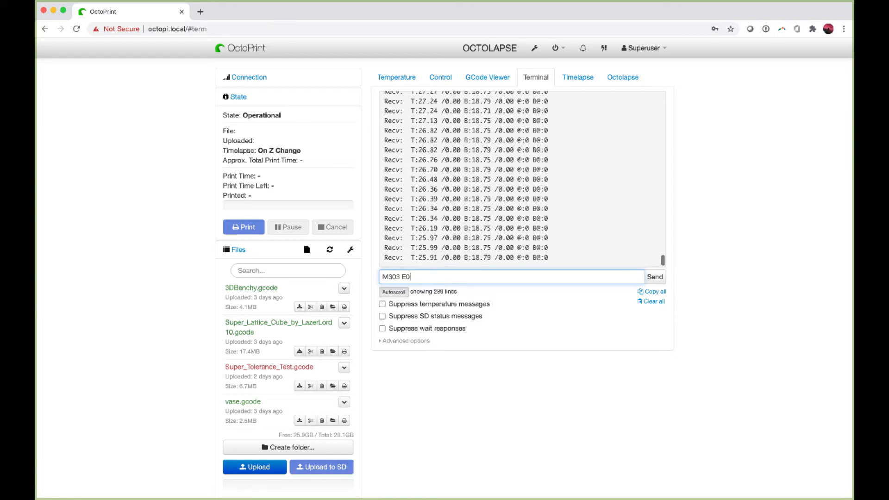
{"action": "type", "text": "S"}
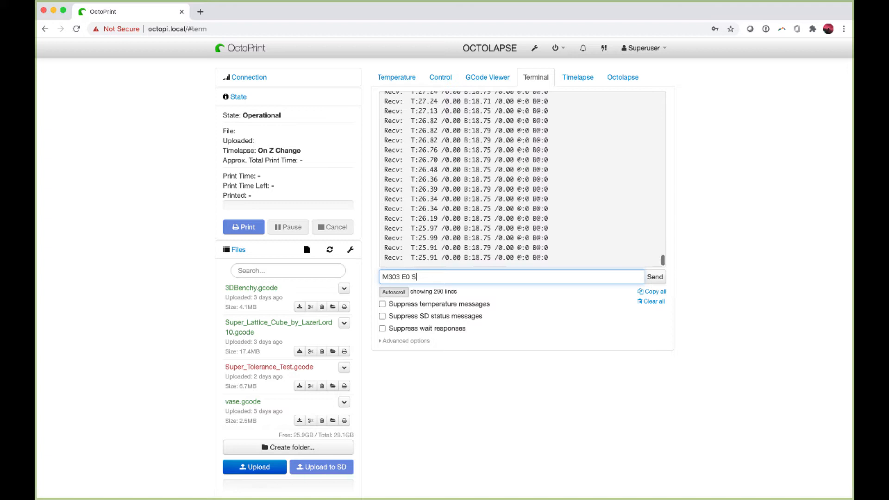
{"action": "type", "text": "225"}
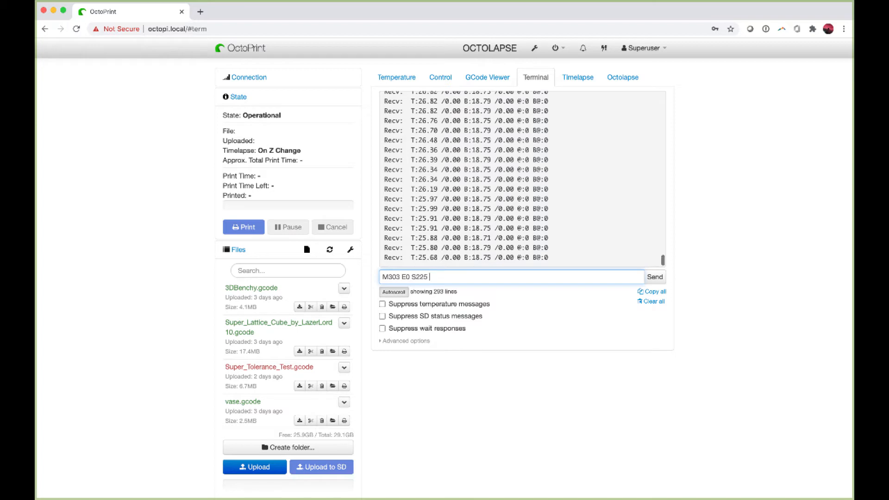
{"action": "type", "text": "C10"}
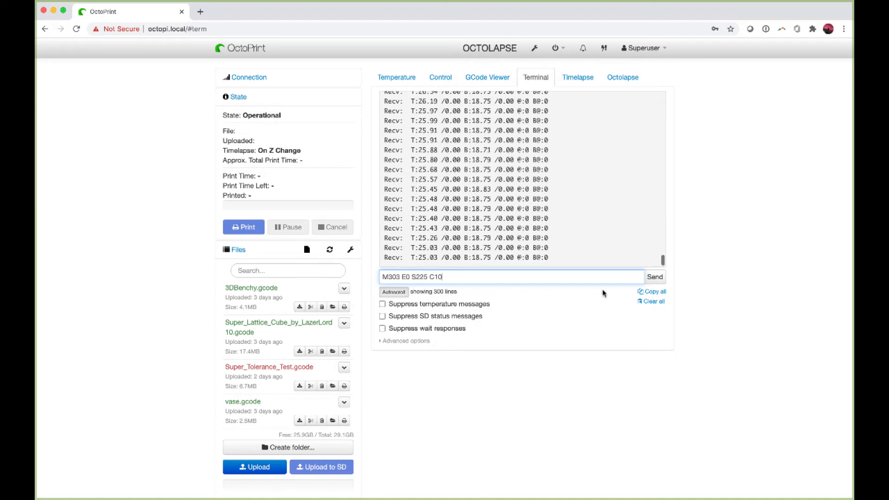
{"action": "left_click", "coordinate": [654, 277]}
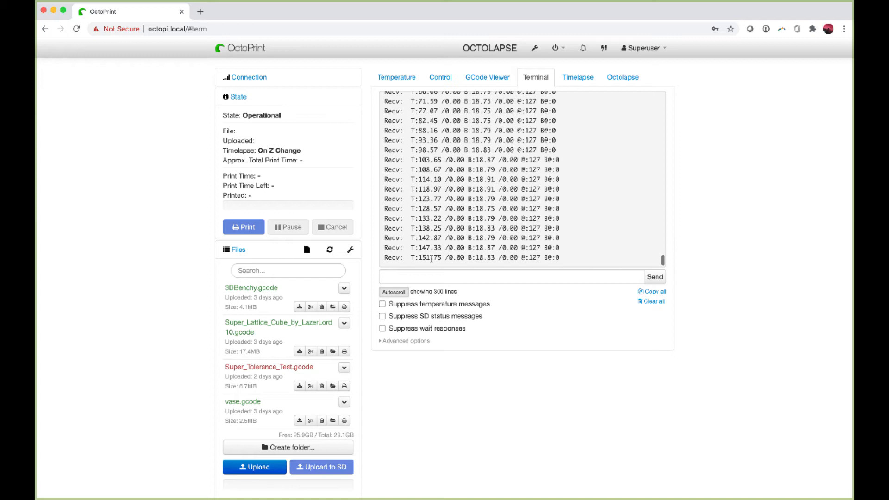
Monitor the terminal log until autotune reports Kp 18.14, Ki 1.27, Kd 65.00
{"action": "left_click", "coordinate": [381, 304]}
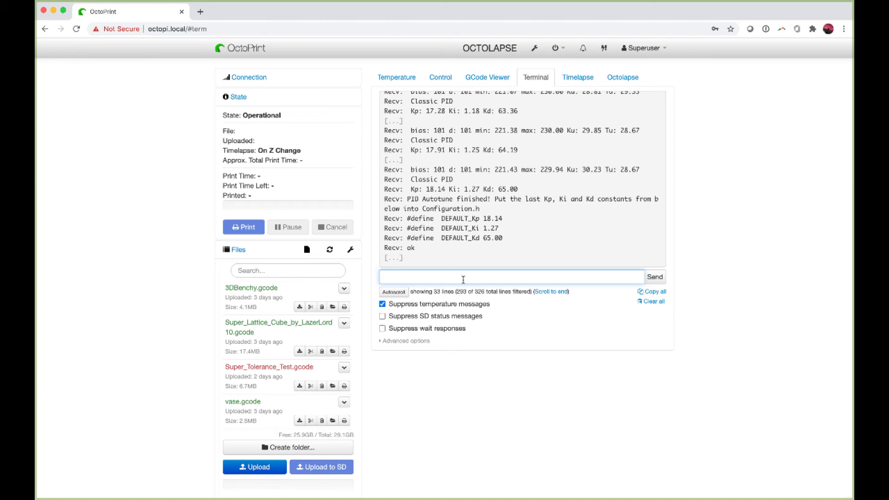
Send M301 P18.14 I1.27 D65 from the terminal to set the hotend PID
{"action": "type", "text": "M"}
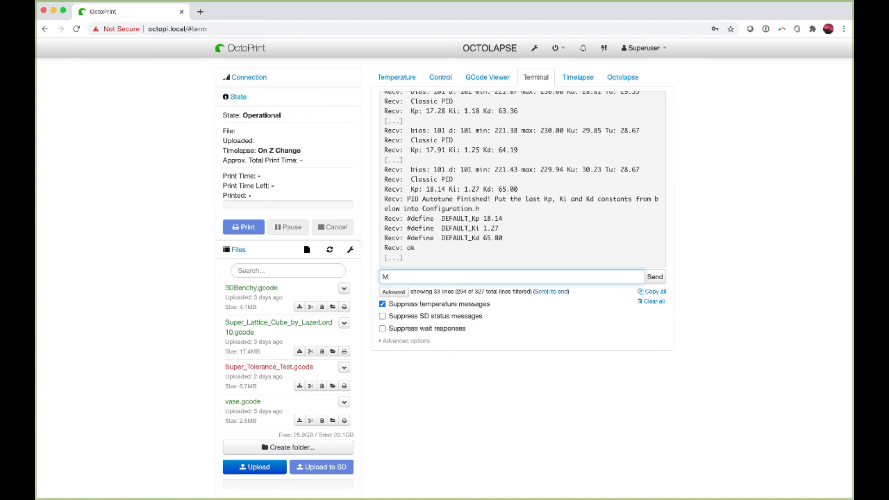
{"action": "type", "text": "301 P"}
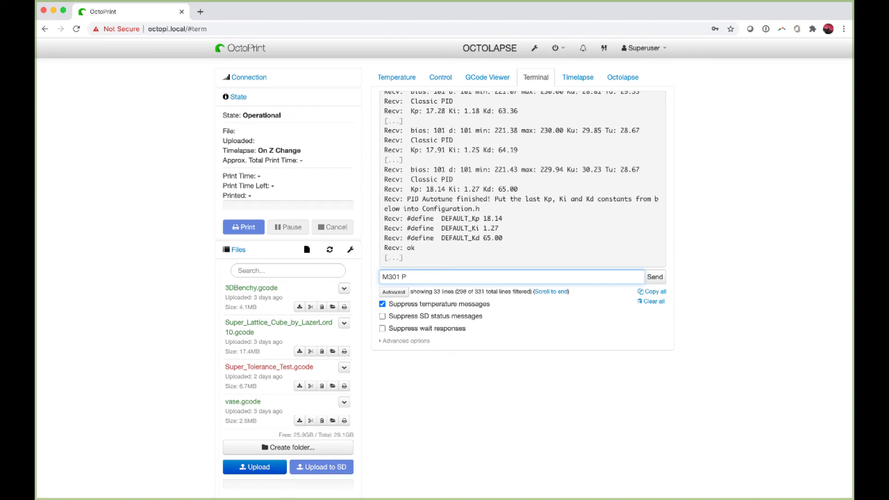
{"action": "type", "text": "18"}
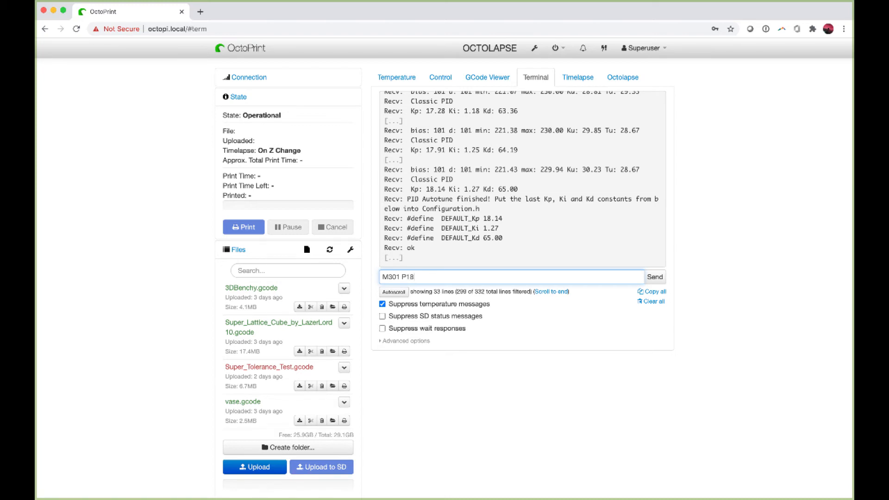
{"action": "type", "text": ".14 i 1.27"}
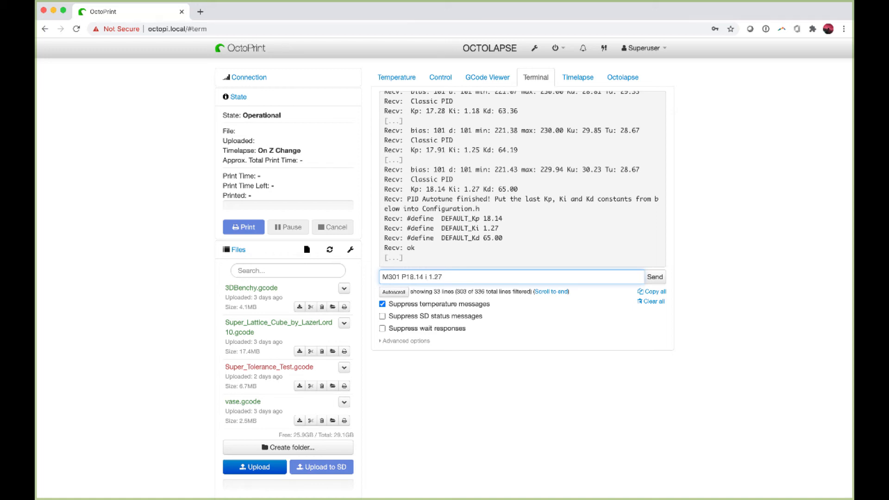
{"action": "type", "text": "d"}
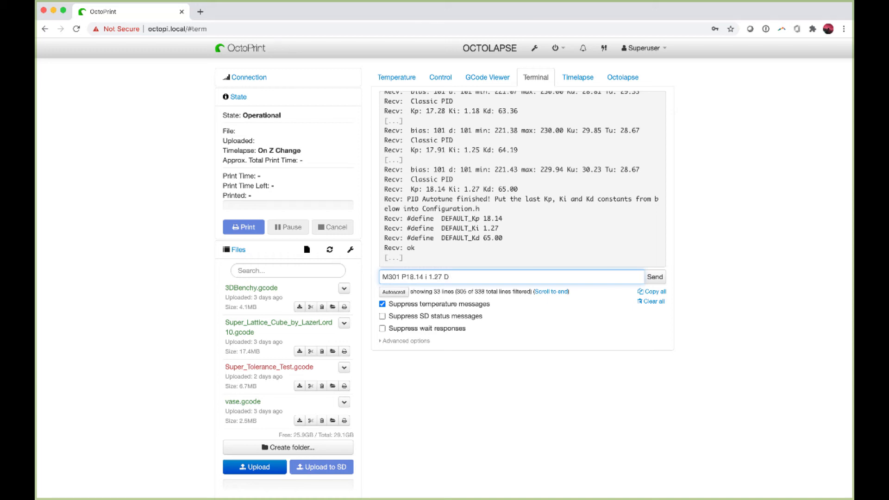
{"action": "type", "text": "65"}
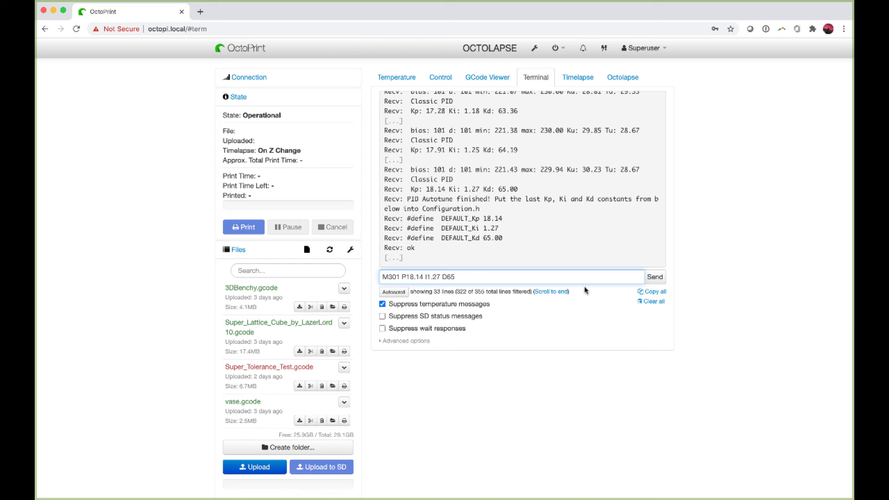
{"action": "left_click", "coordinate": [653, 277]}
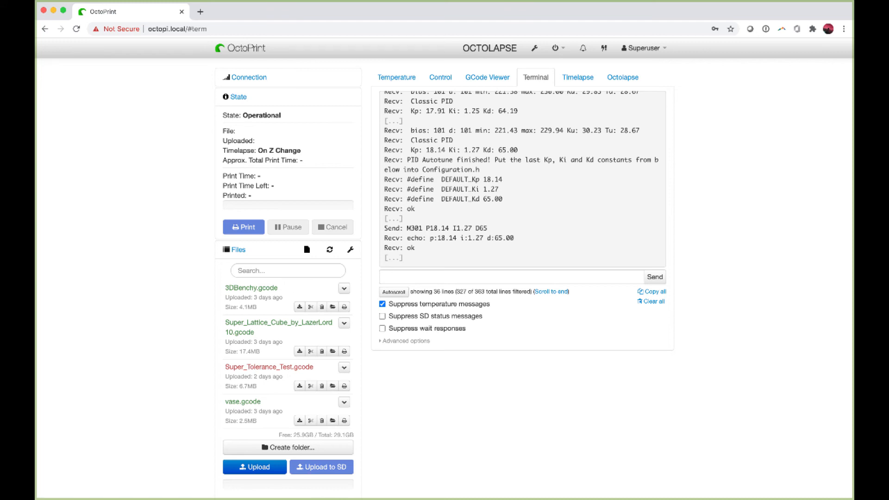
Send M500 to store settings, then send M503 and scroll the listed configuration
{"action": "left_click", "coordinate": [510, 277]}
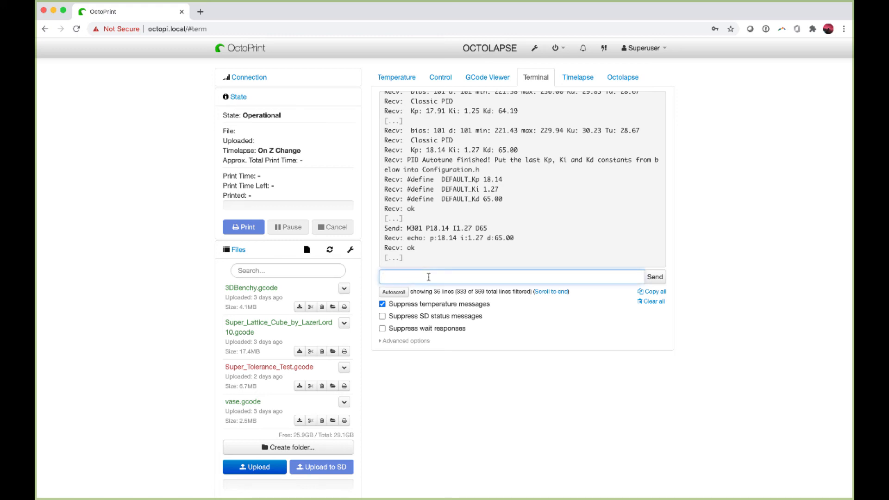
{"action": "type", "text": "M"}
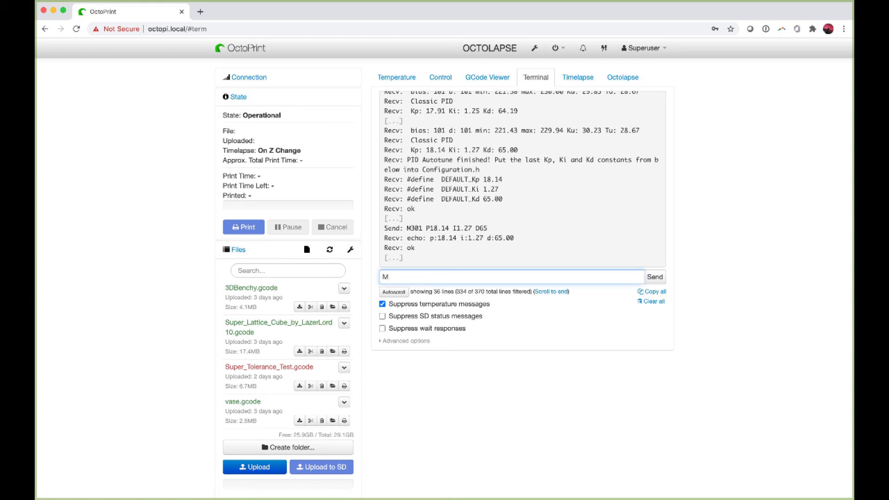
{"action": "type", "text": "500"}
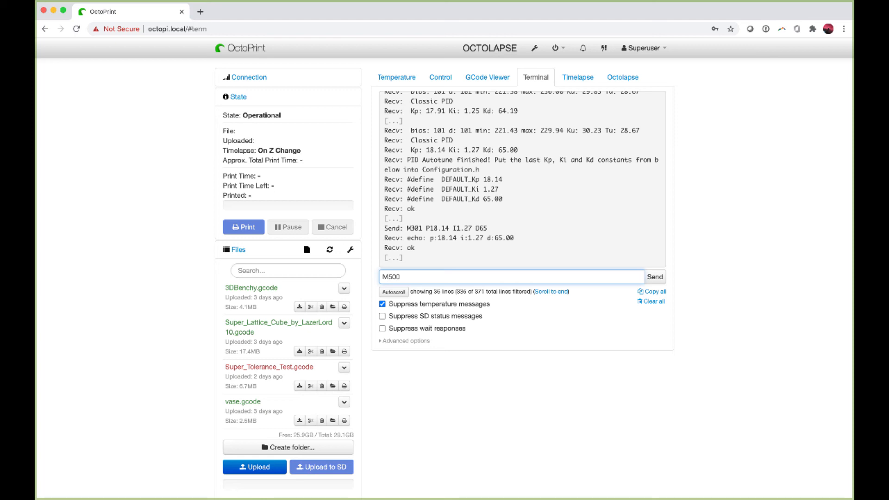
{"action": "left_click", "coordinate": [654, 277]}
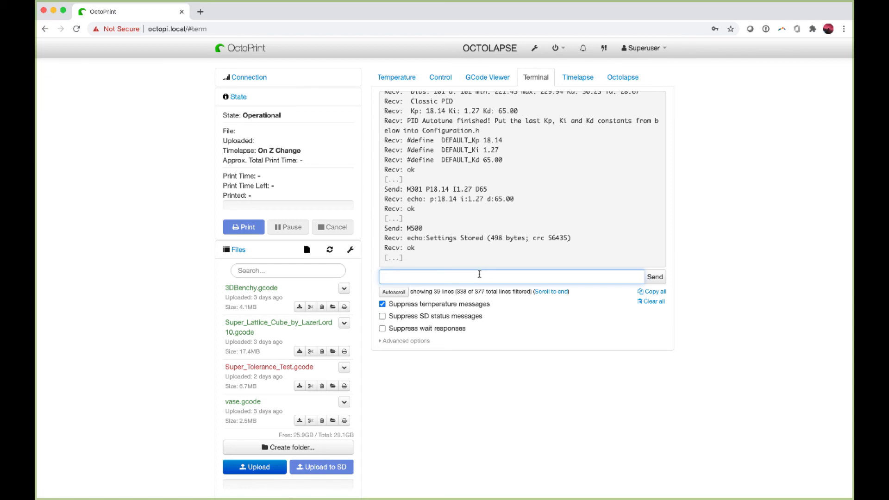
{"action": "type", "text": "m503"}
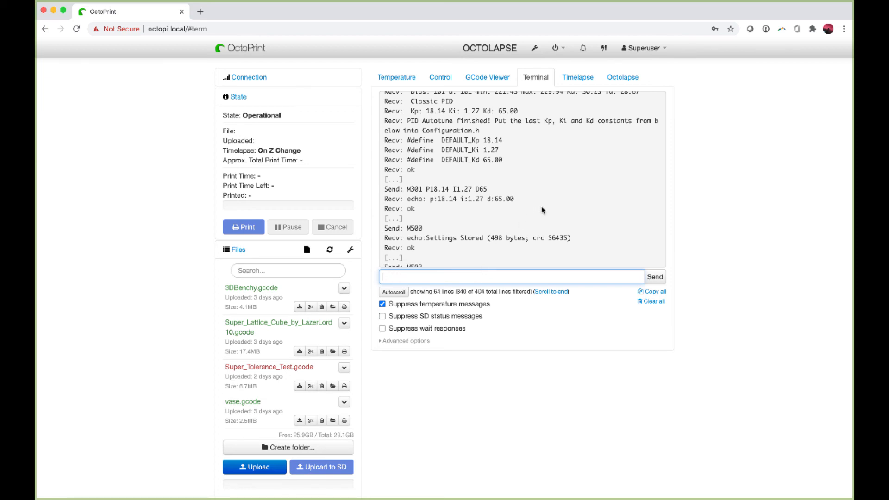
{"action": "scroll", "scroll_direction": "down", "scroll_amount": 3}
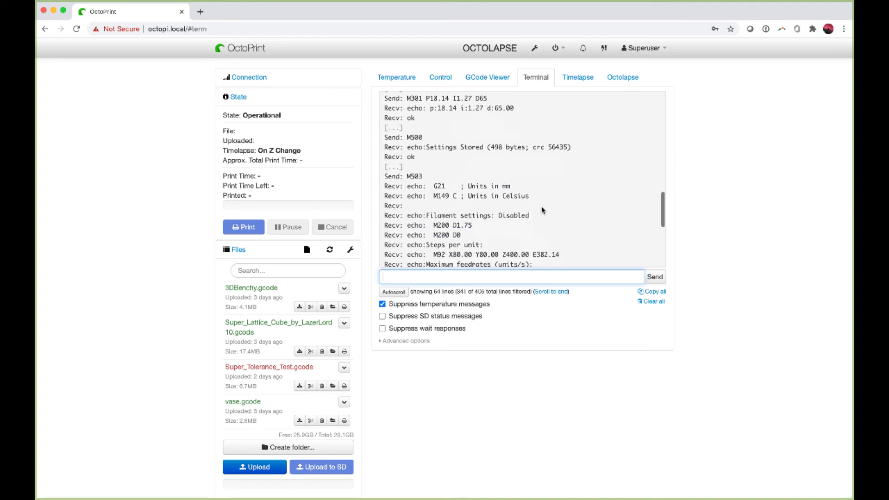